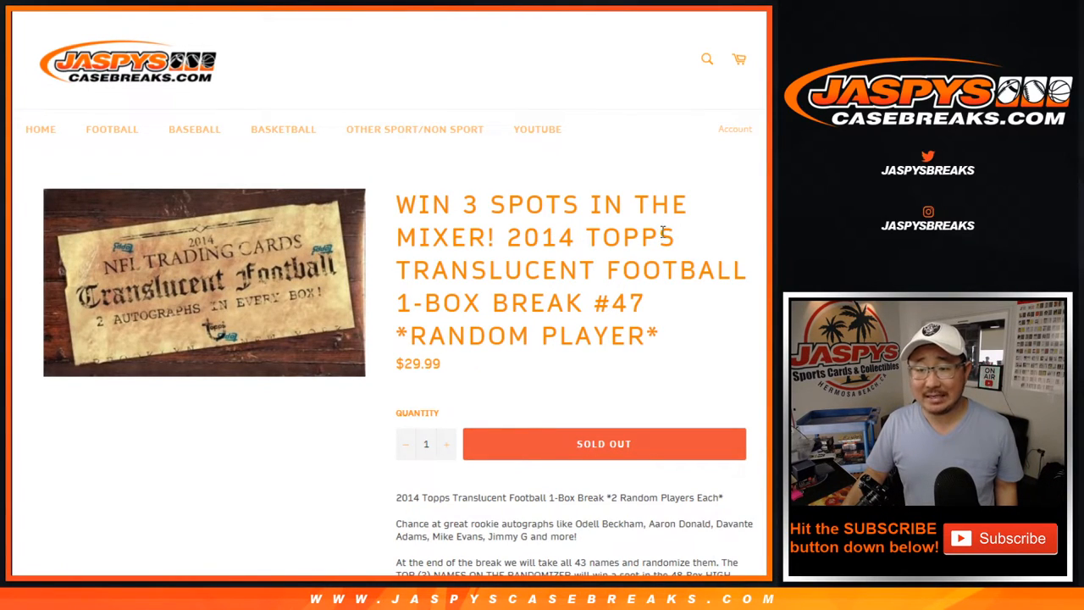
mouse_move(608, 291)
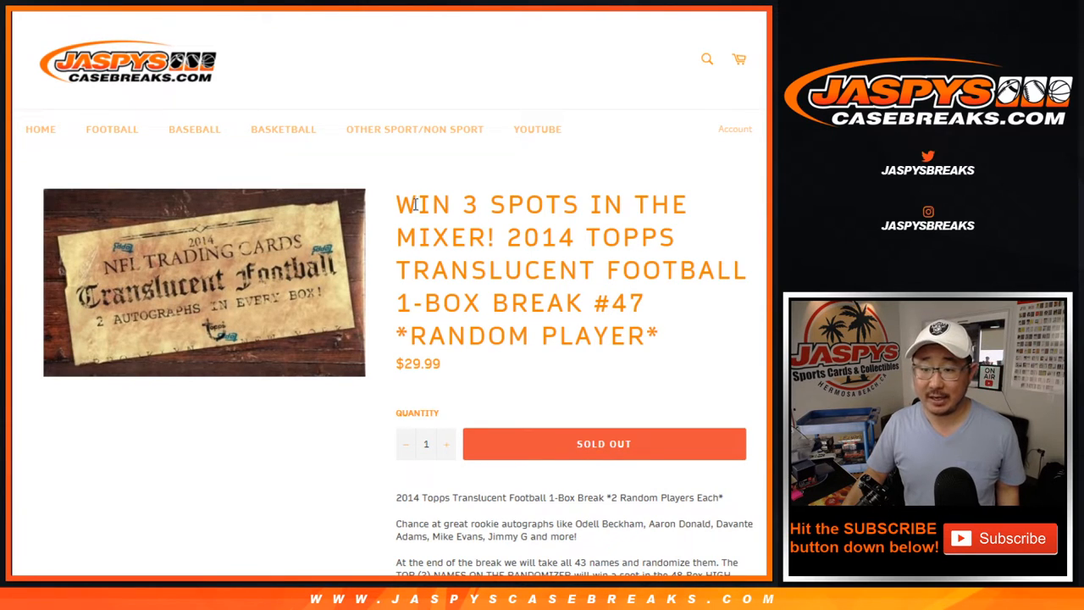
- Review the Translucent Football break description and its 43-player spot list
drag(396, 203, 491, 238)
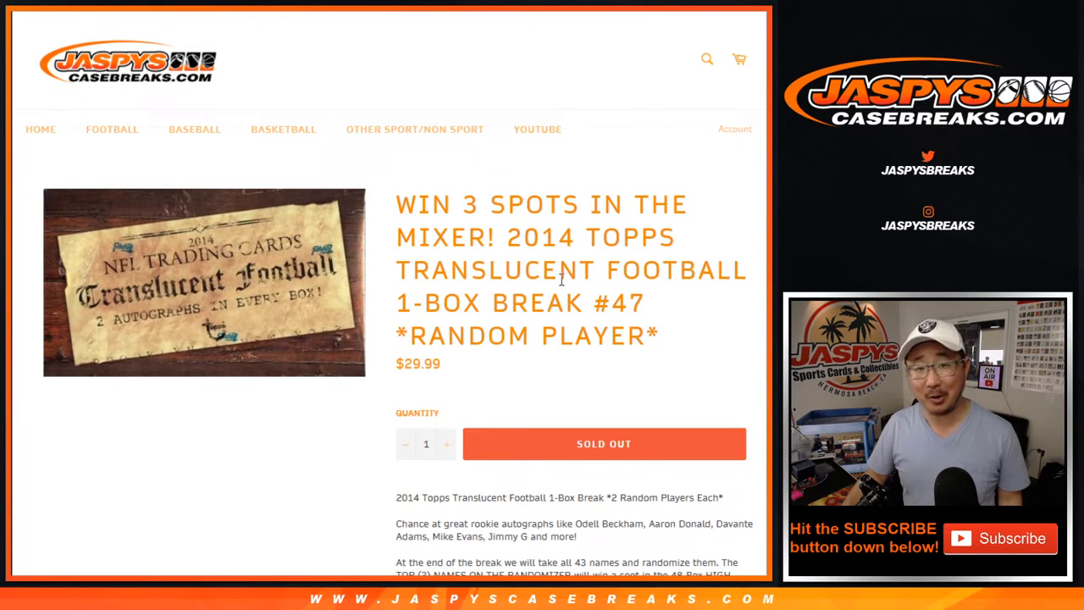
scroll(down, 3)
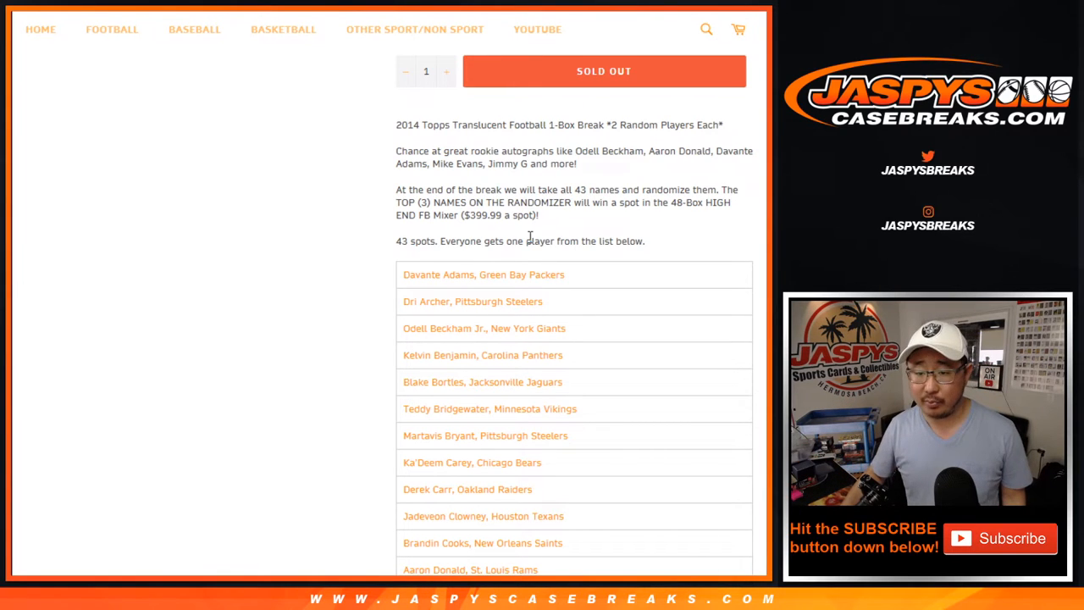
mouse_move(568, 336)
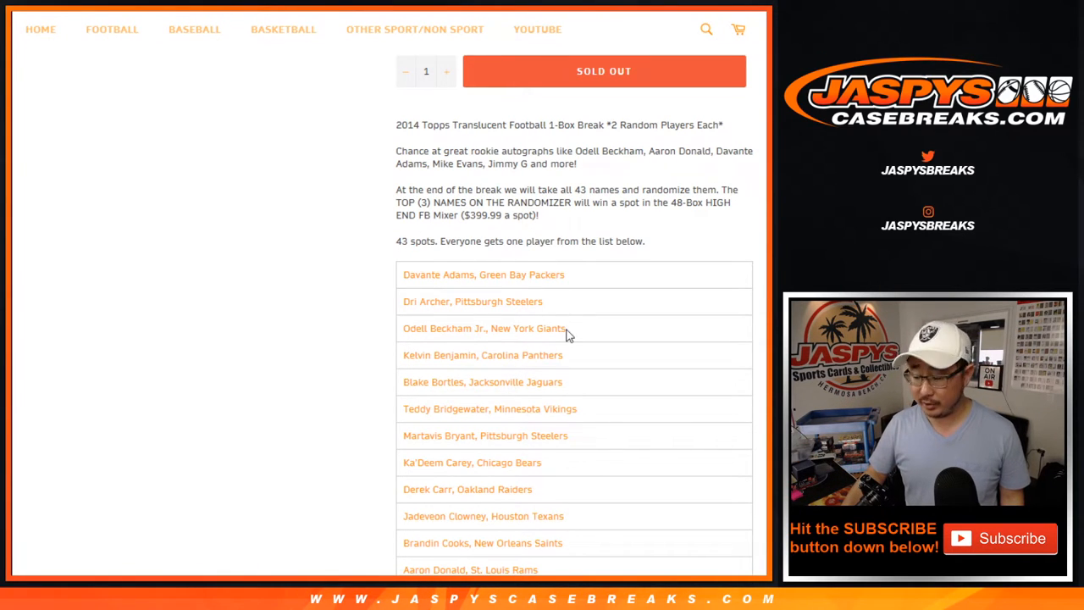
scroll(down, 3)
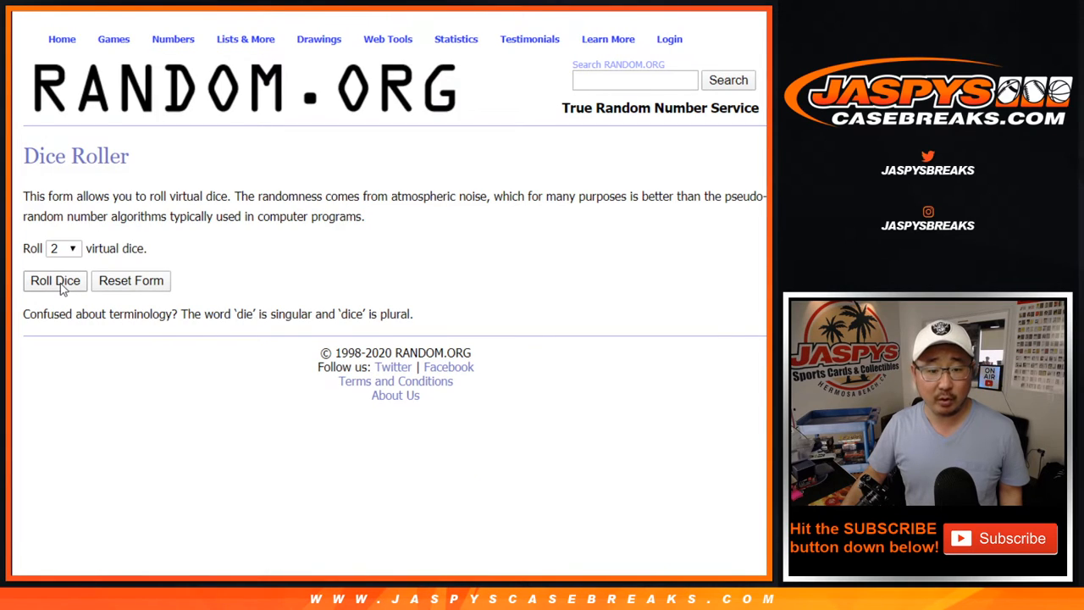
- Randomize the 43 customer names and reshuffle them several times
click(55, 281)
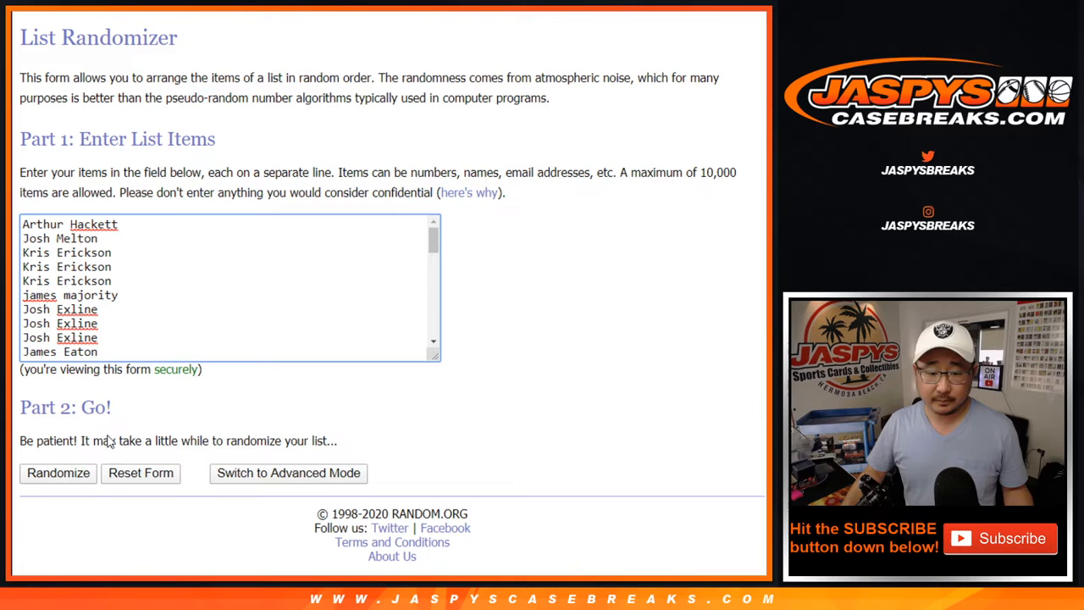
click(57, 472)
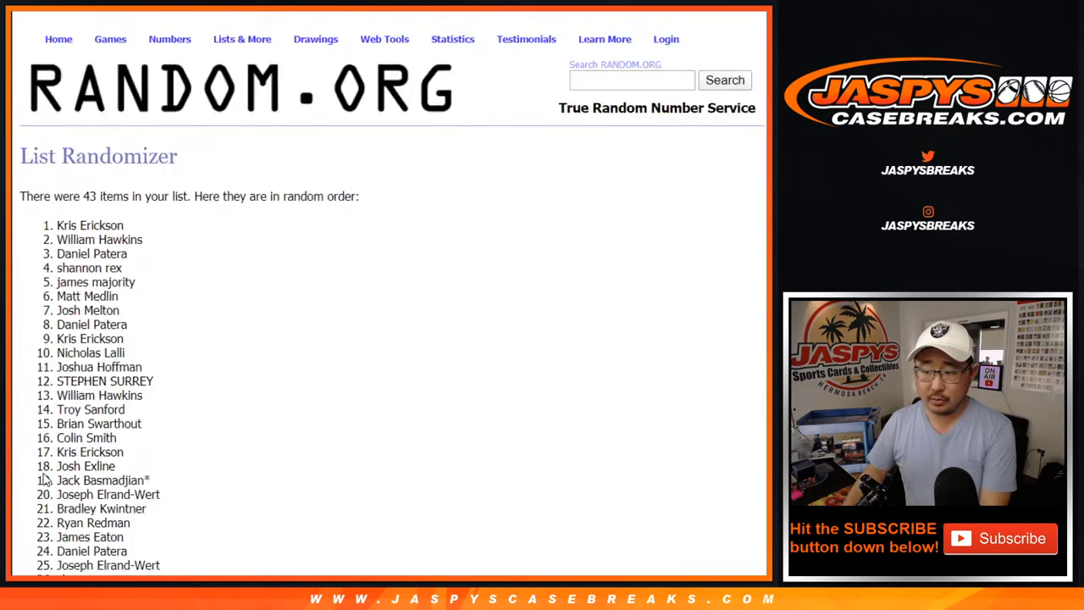
scroll(down, 3)
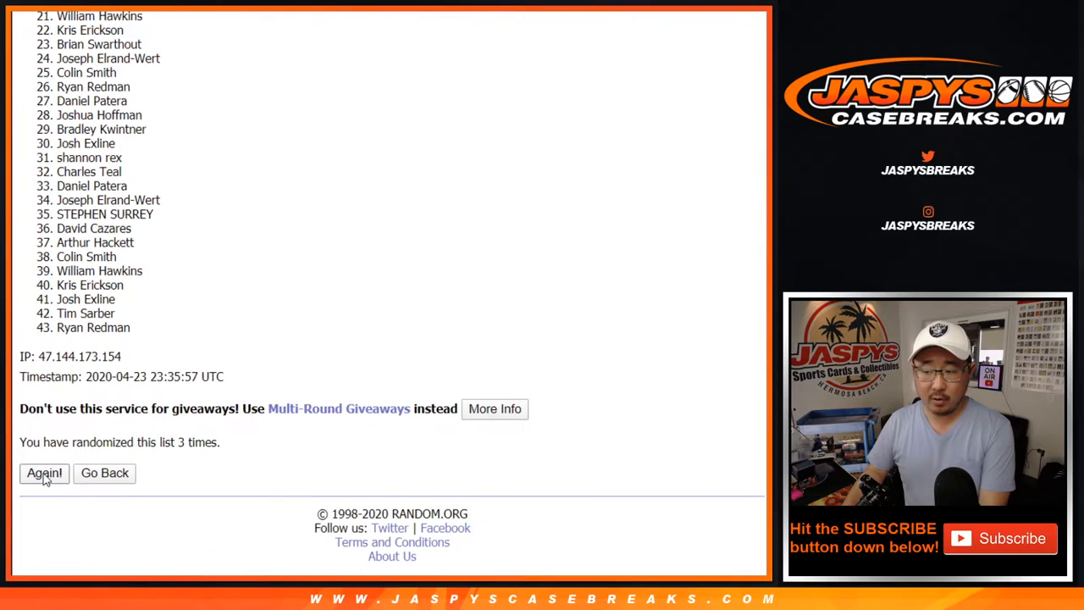
click(44, 473)
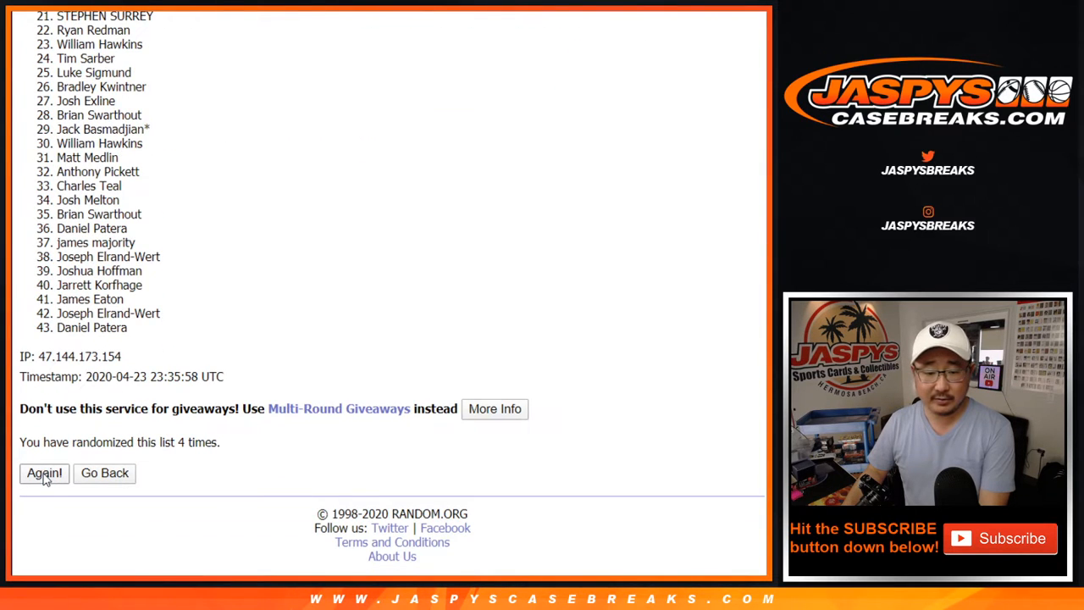
click(44, 473)
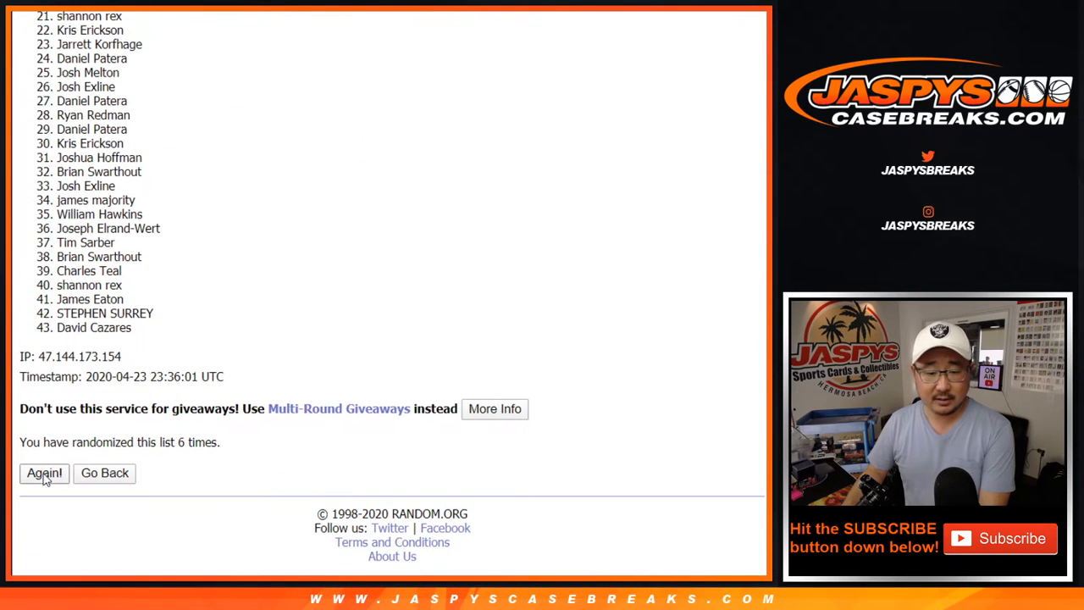
click(44, 473)
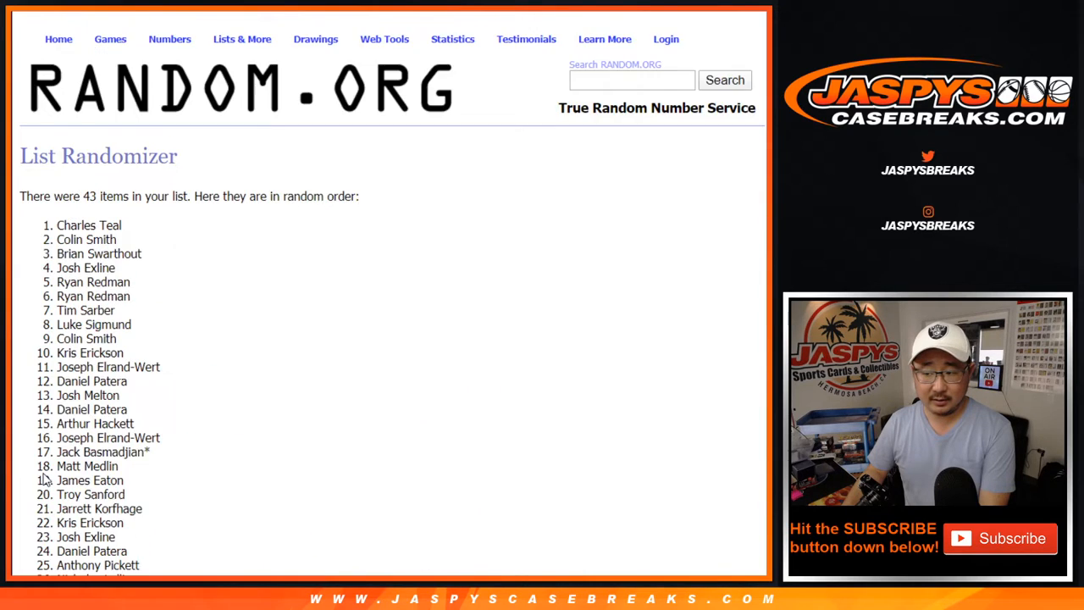
- Reshuffle the customer names a few more times to reach the final order
scroll(down, 3)
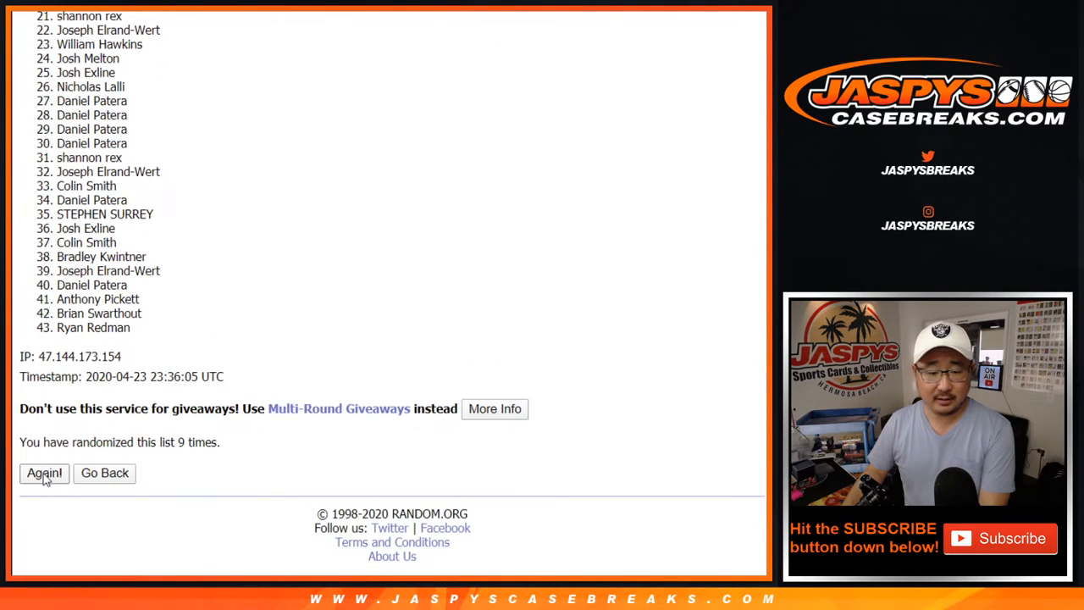
click(44, 472)
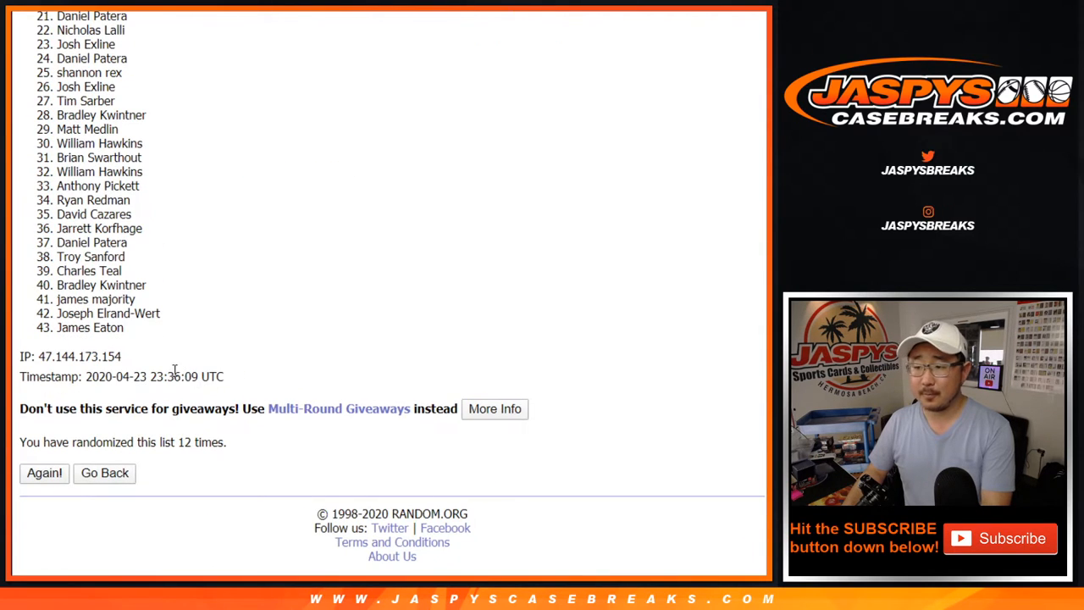
click(44, 472)
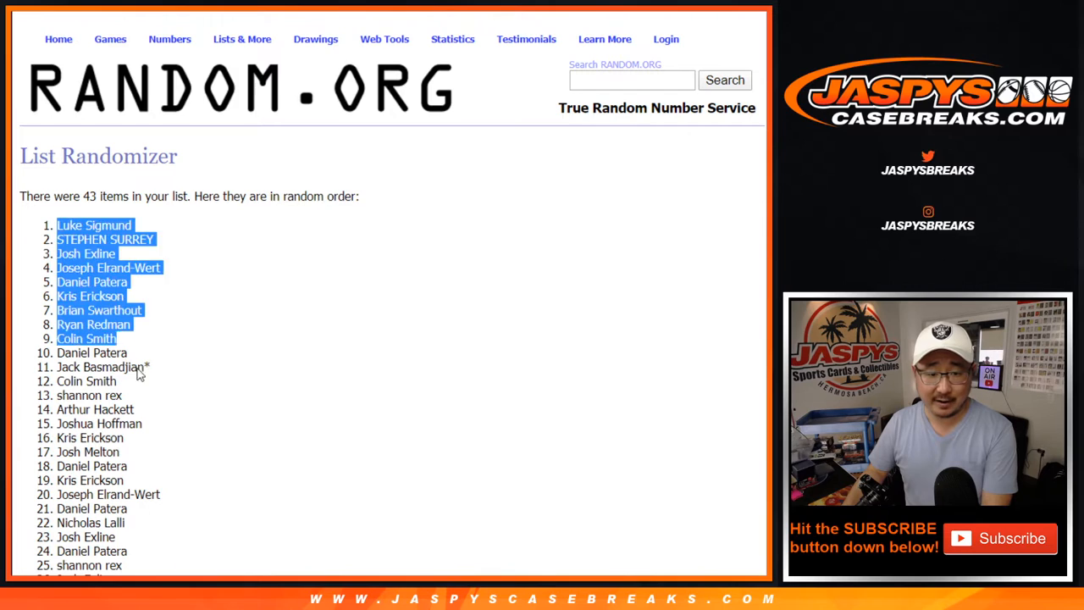
scroll(down, 3)
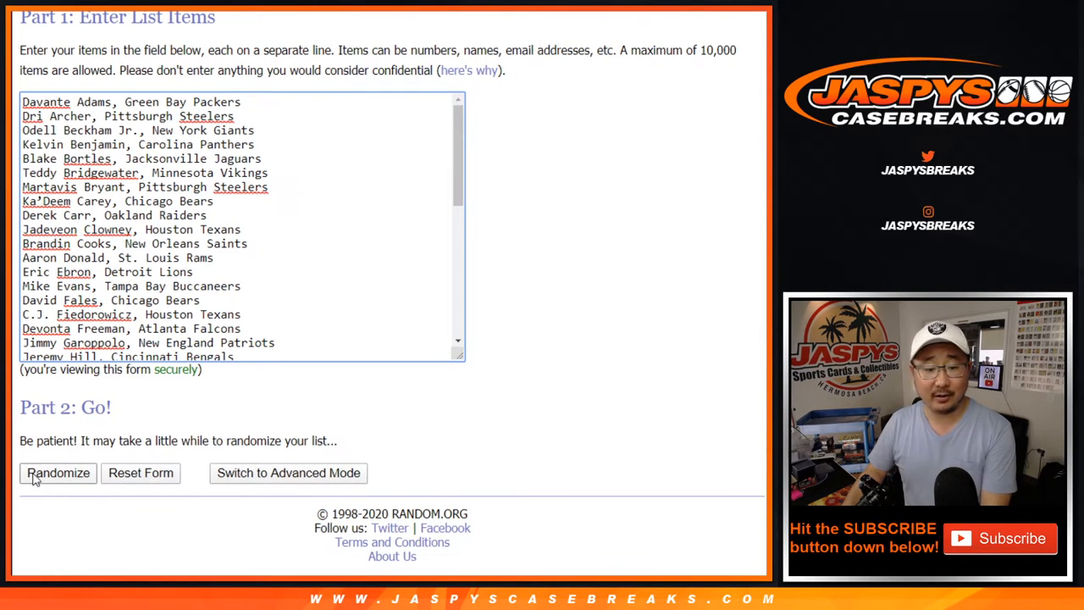
- Randomize the 43 player-and-team list and reshuffle it several times
click(58, 472)
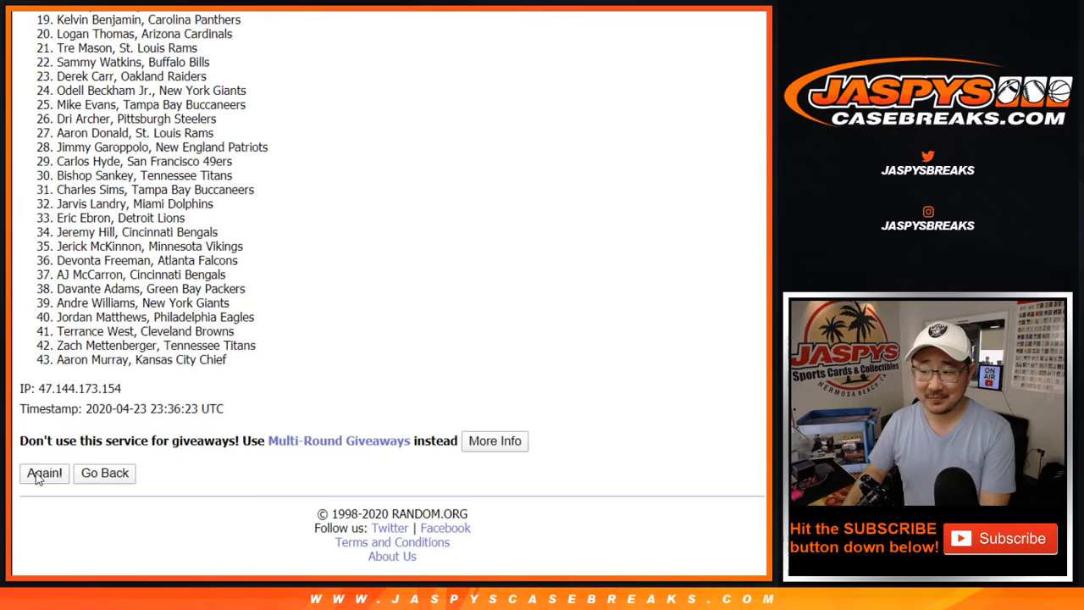
click(44, 473)
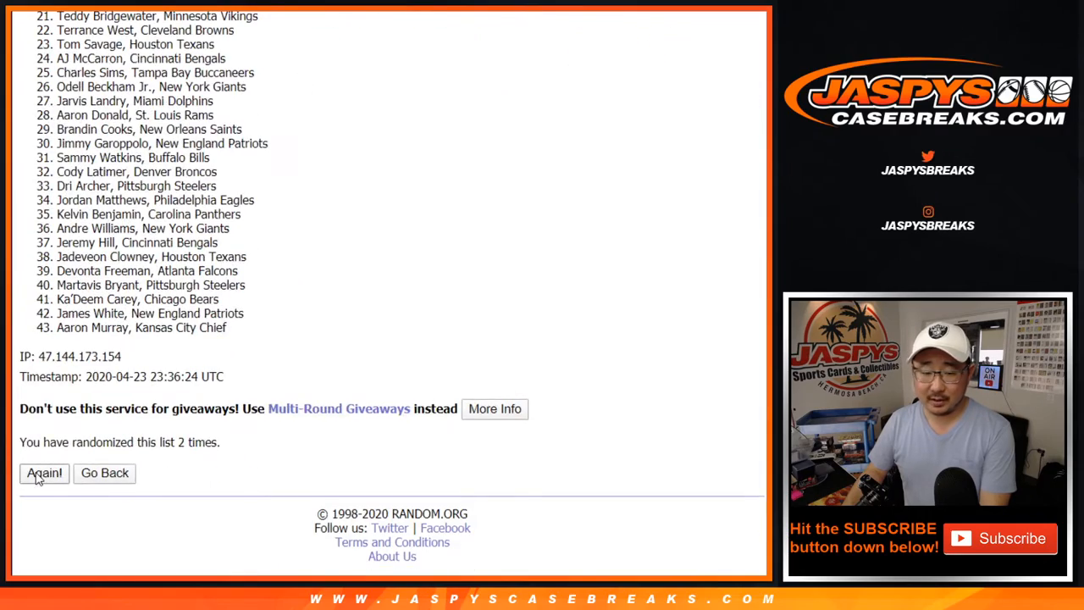
click(45, 473)
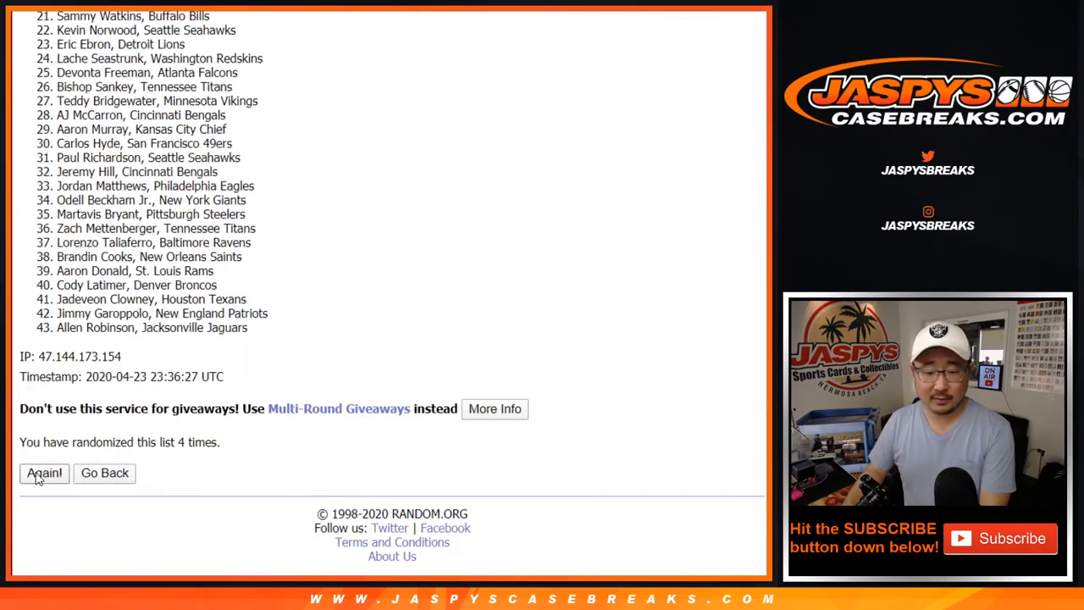
click(44, 473)
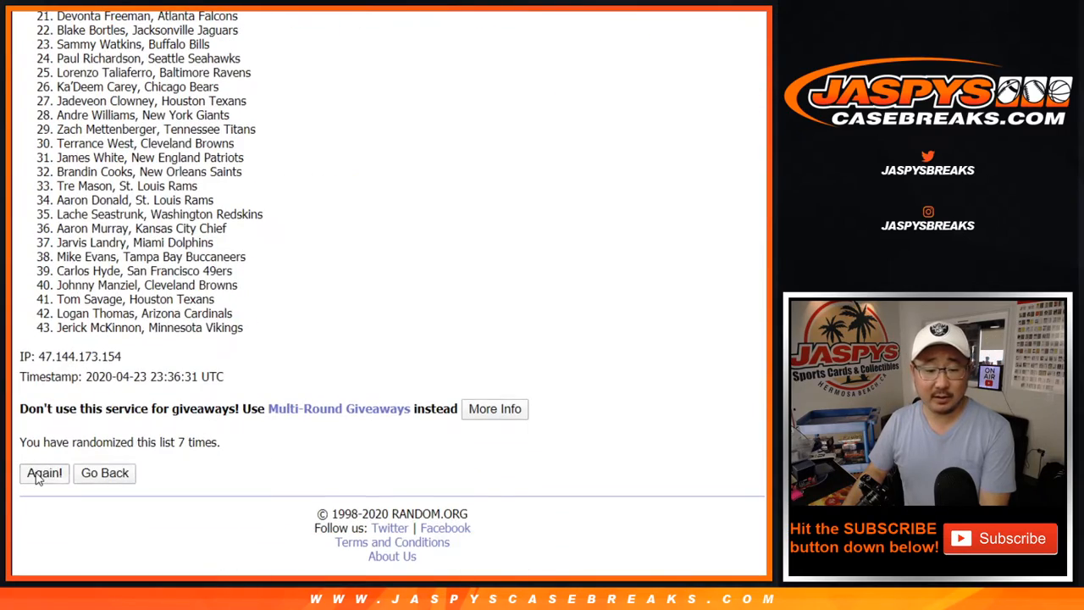
click(44, 472)
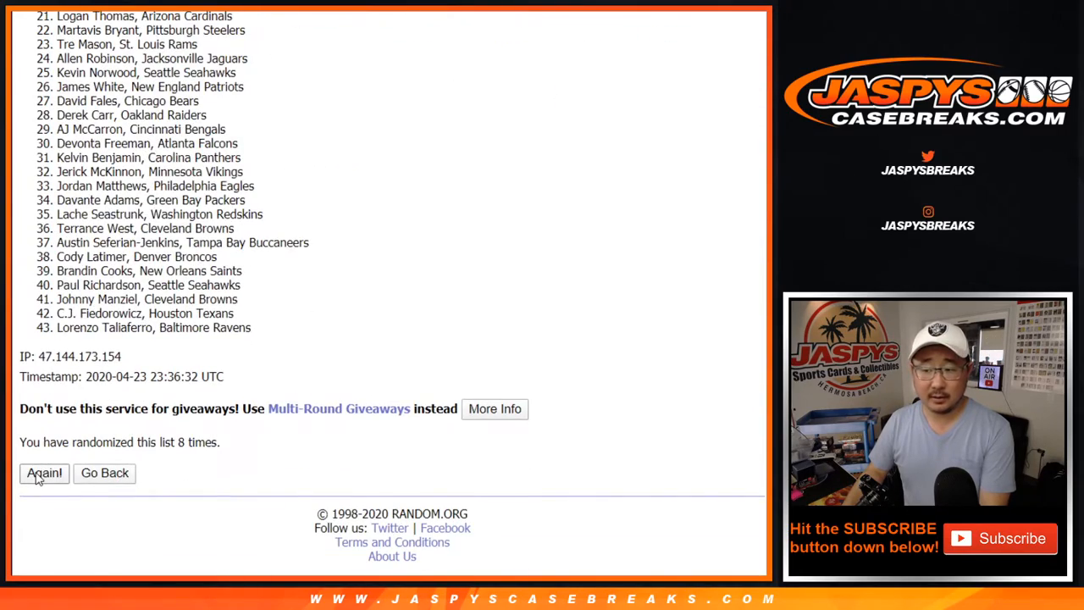
- Reshuffle the player list a few more times and review the final order
click(44, 472)
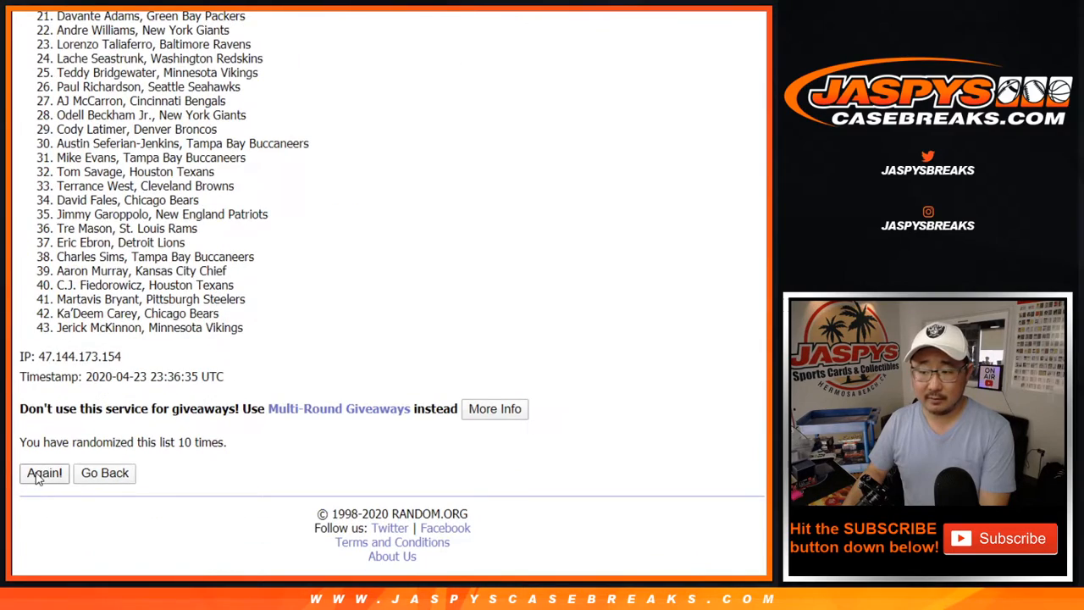
click(44, 473)
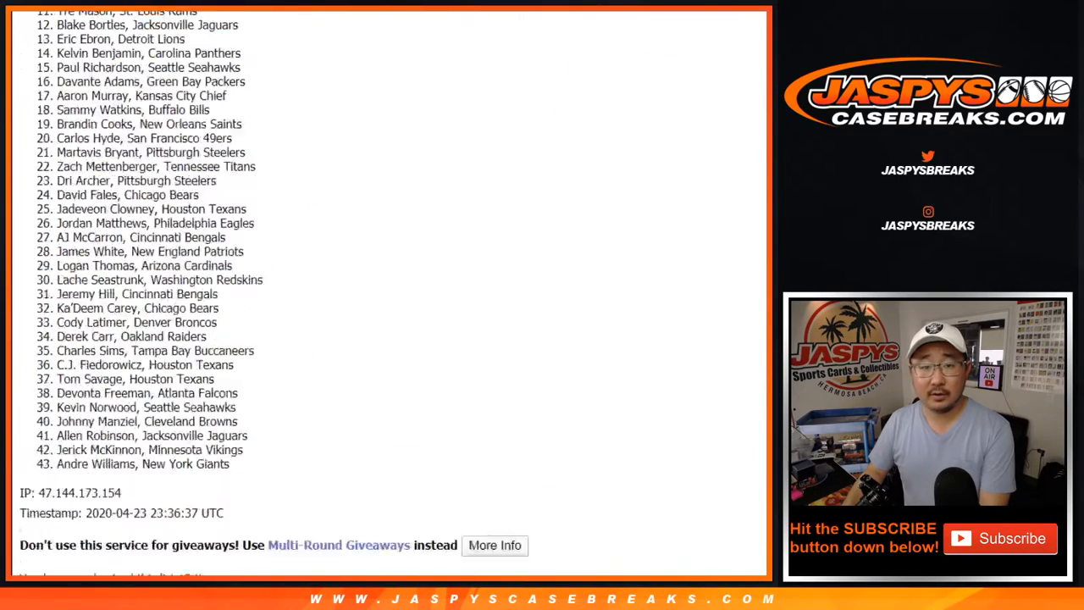
scroll(down, 3)
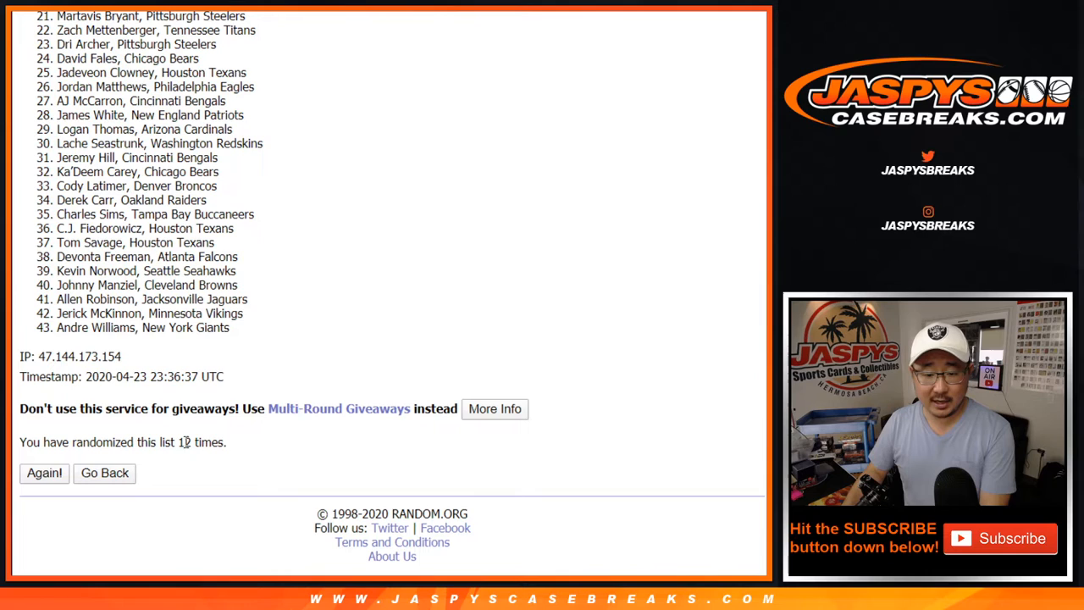
click(44, 473)
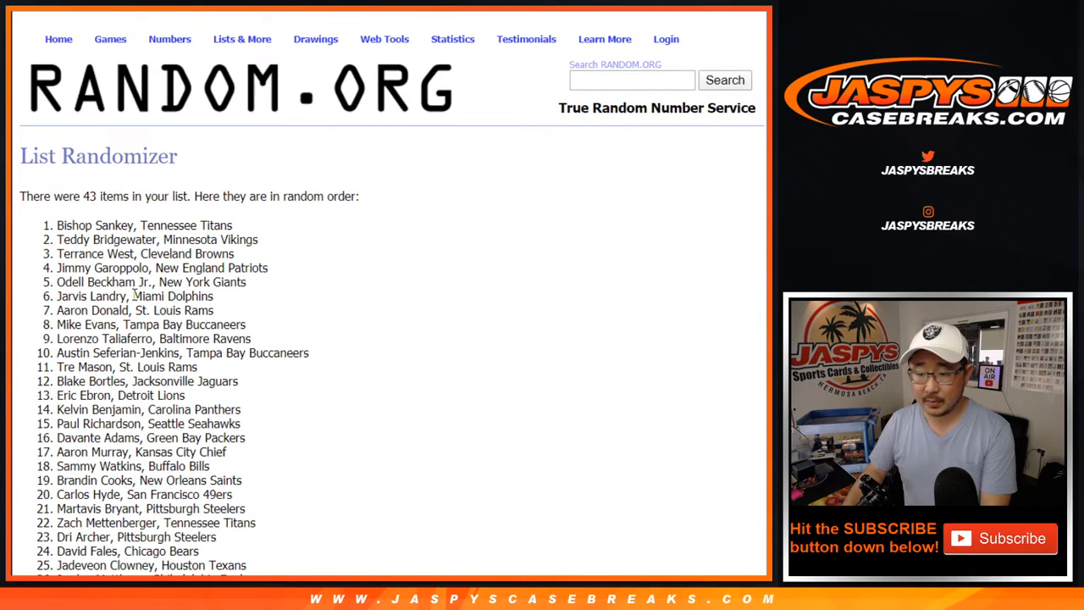
scroll(down, 3)
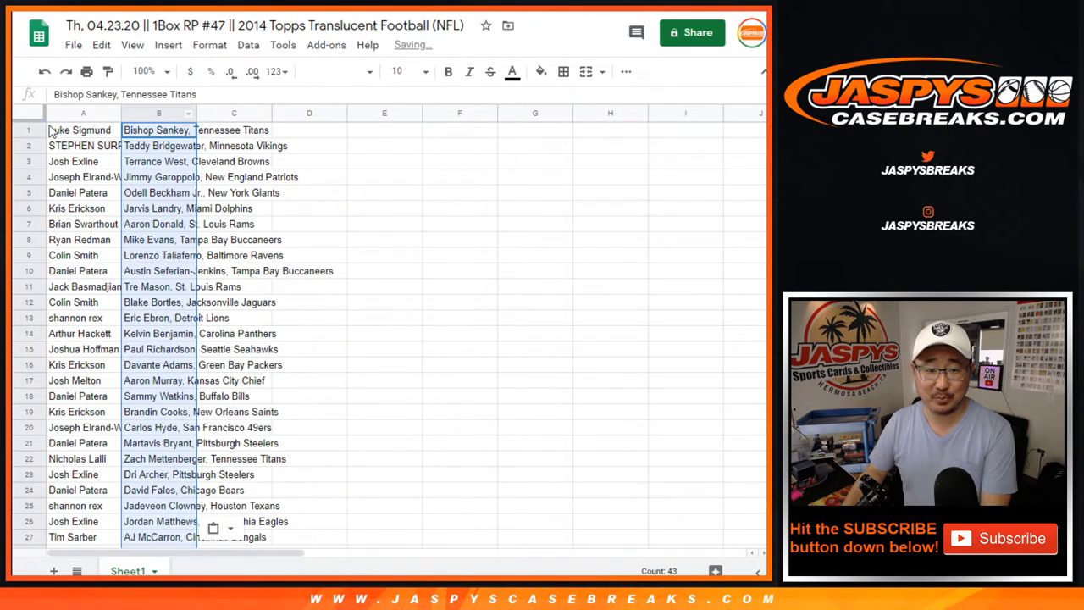
- Switch the customer and player columns to Nunito and enlarge the sheet
click(335, 71)
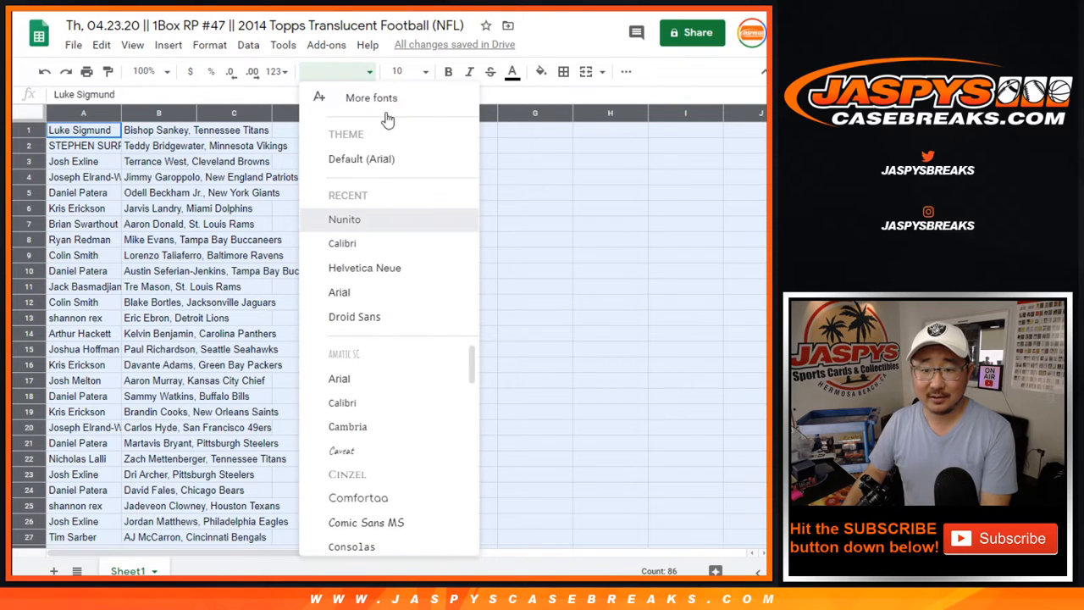
click(344, 218)
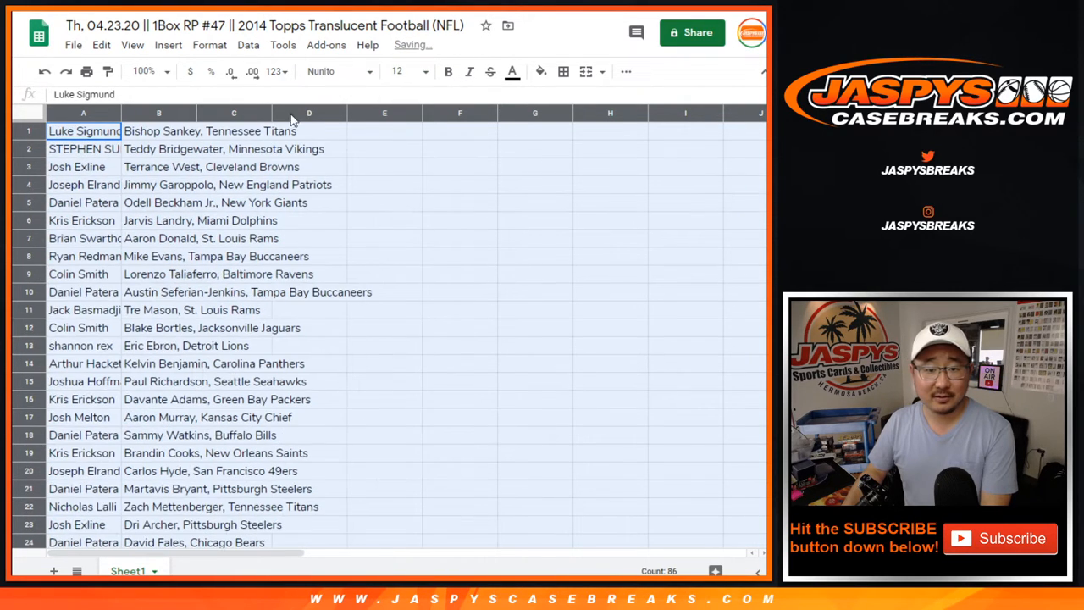
click(144, 71)
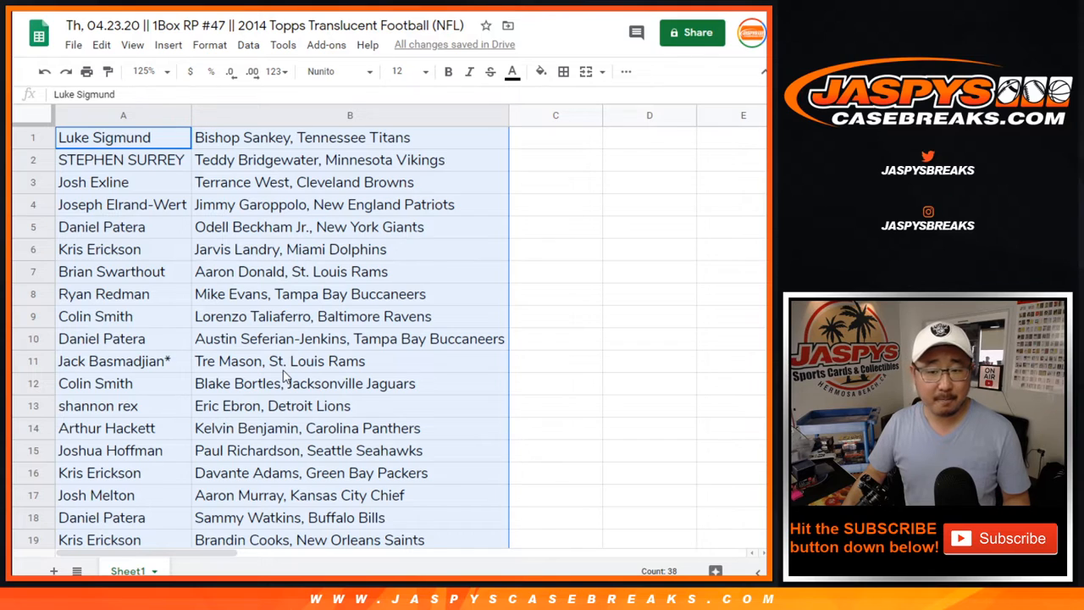
scroll(down, 3)
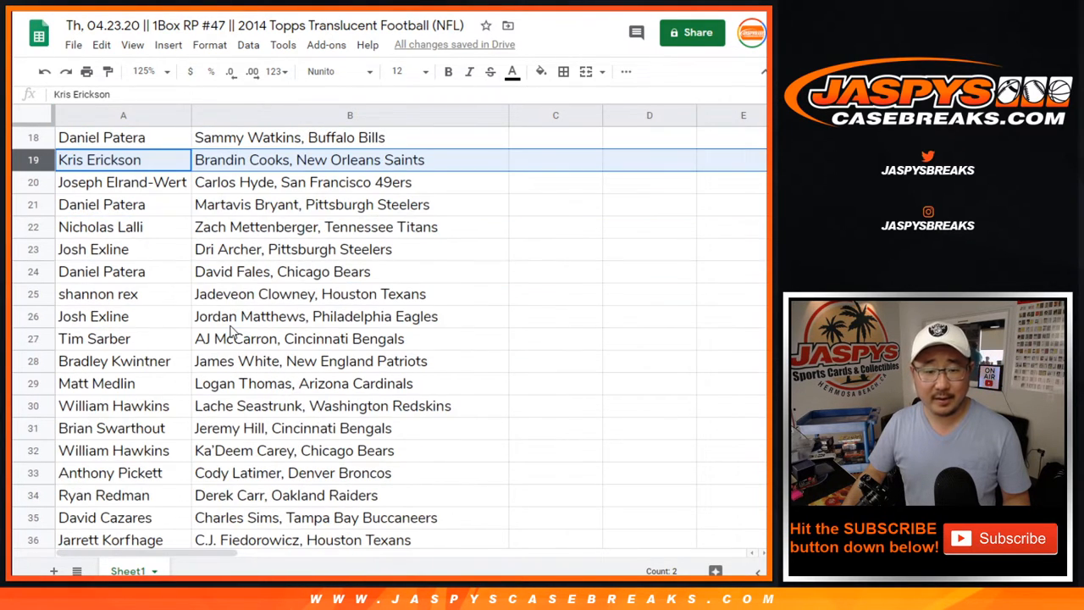
- Review the middle and last pairing blocks, then shrink zoom so all 43 rows fit
click(122, 183)
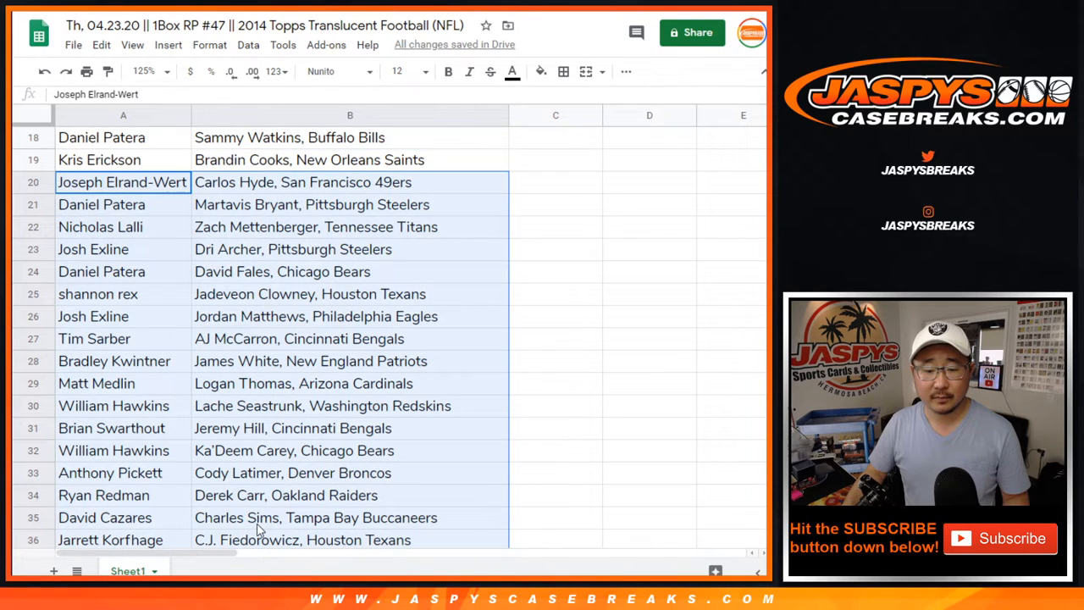
scroll(down, 3)
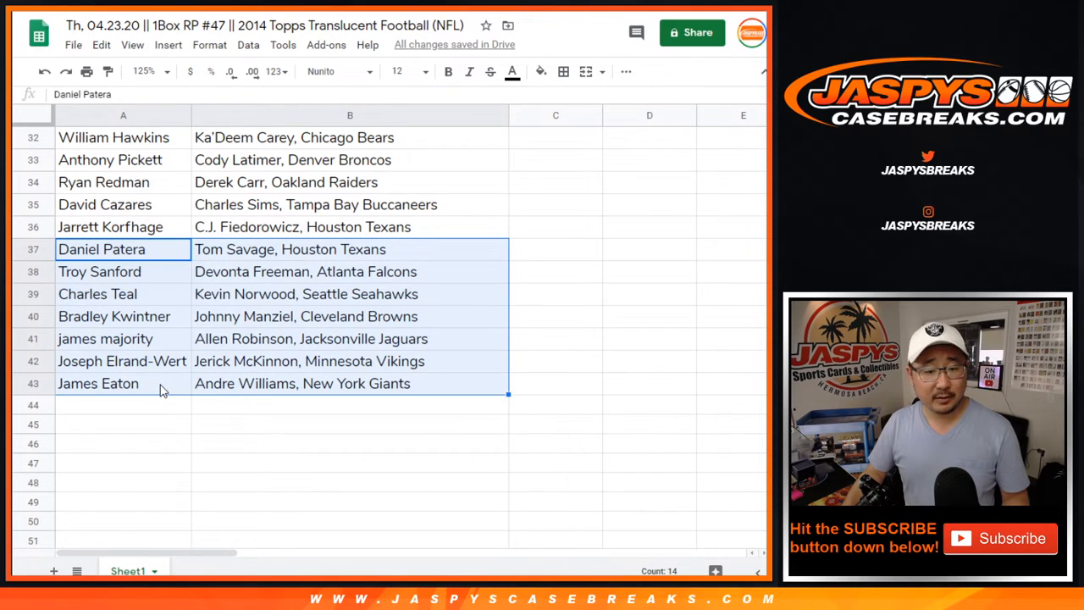
click(122, 383)
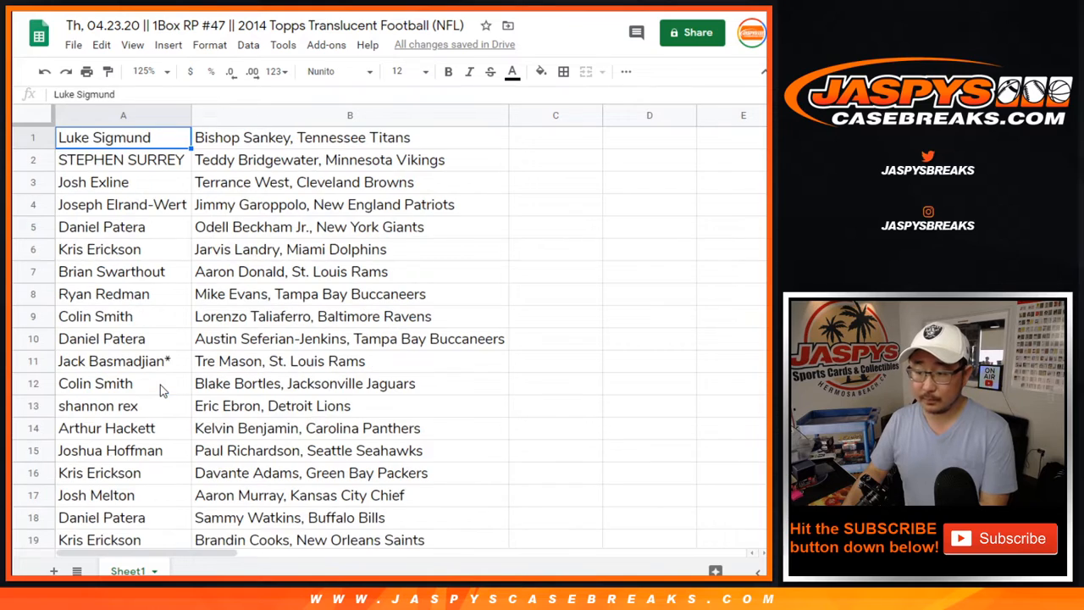
click(142, 71)
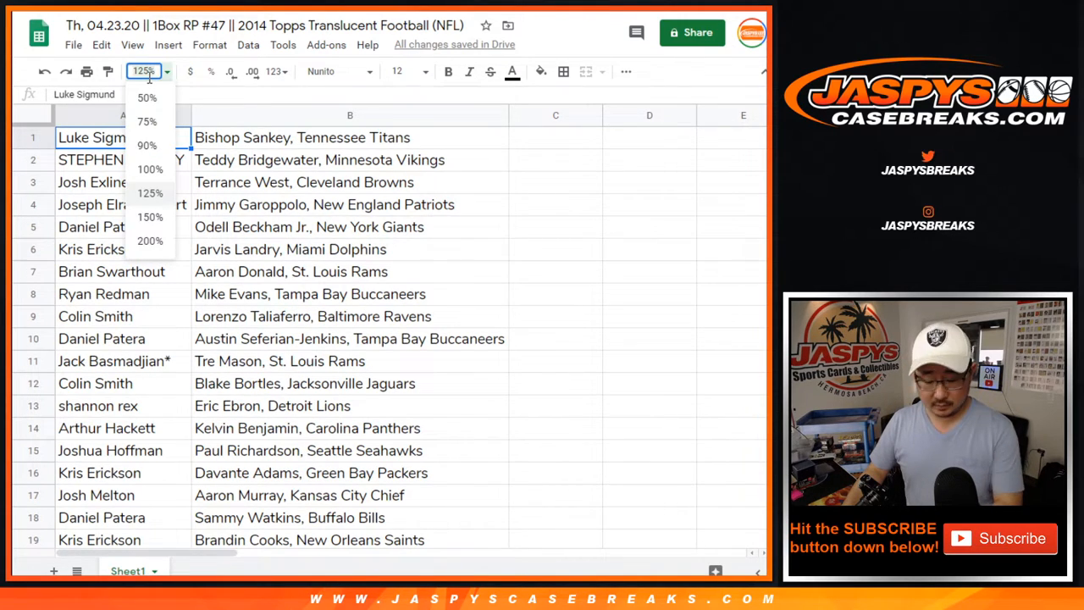
click(146, 122)
text(72)
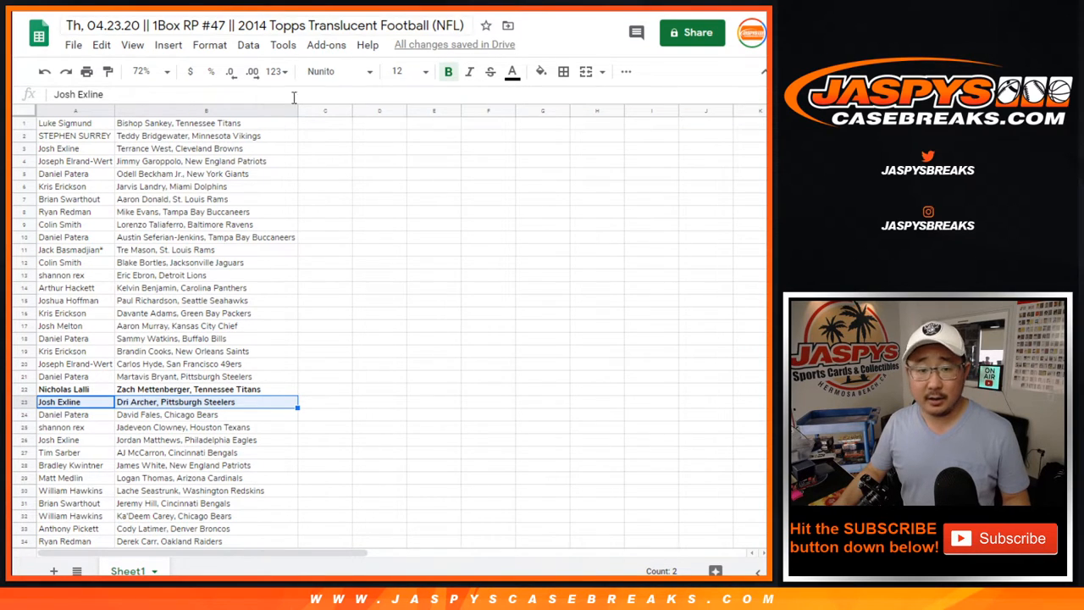
- Scroll down to the pairings in rows 22 and 23
scroll(down, 3)
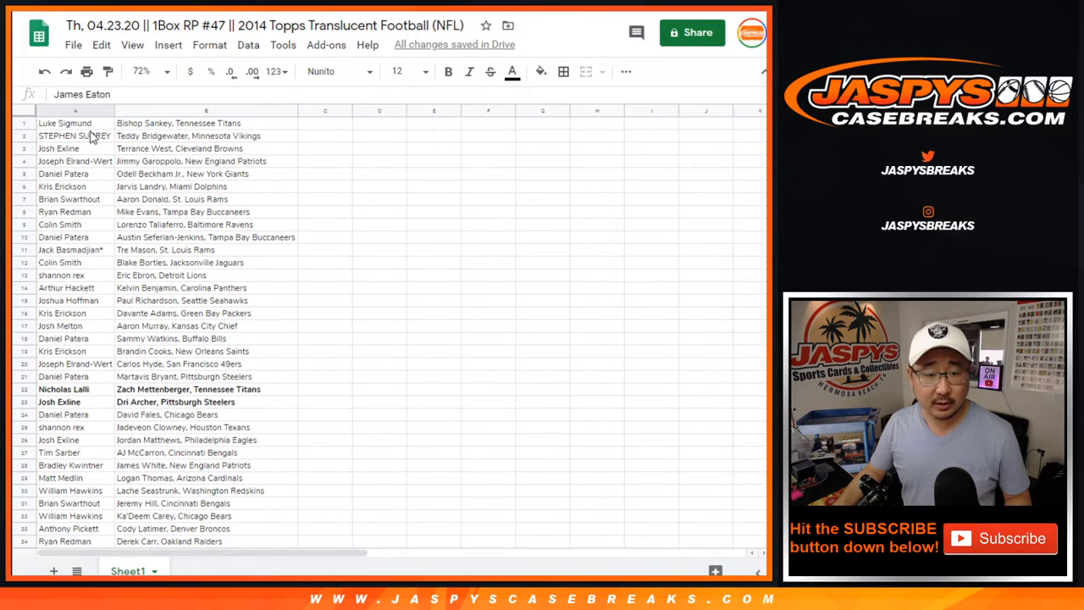
scroll(down, 3)
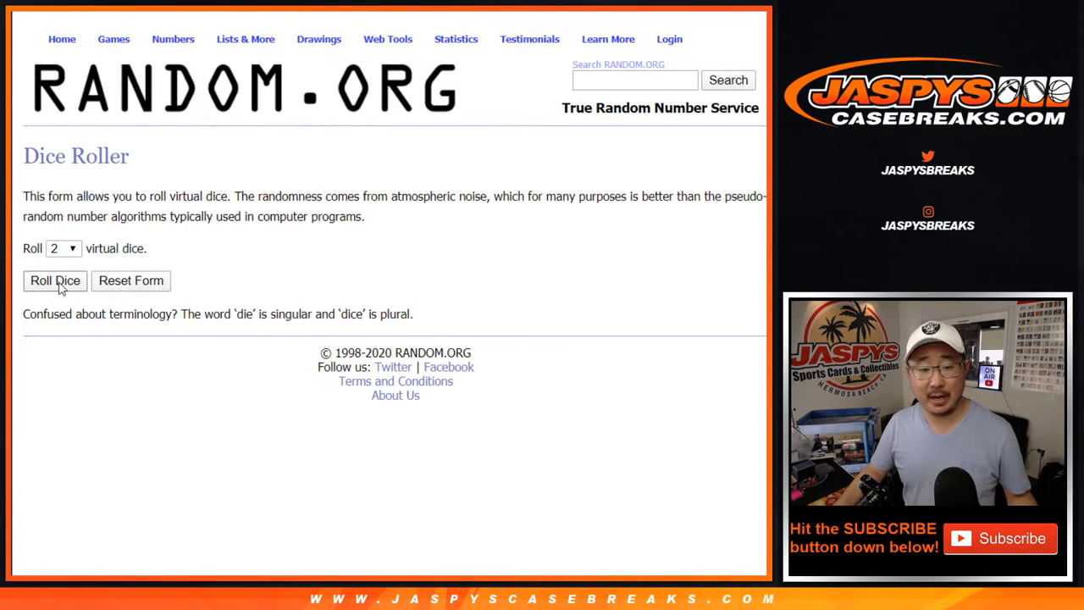
- Roll two dice, shuffle the customer names again, and highlight the top three as winners
click(54, 281)
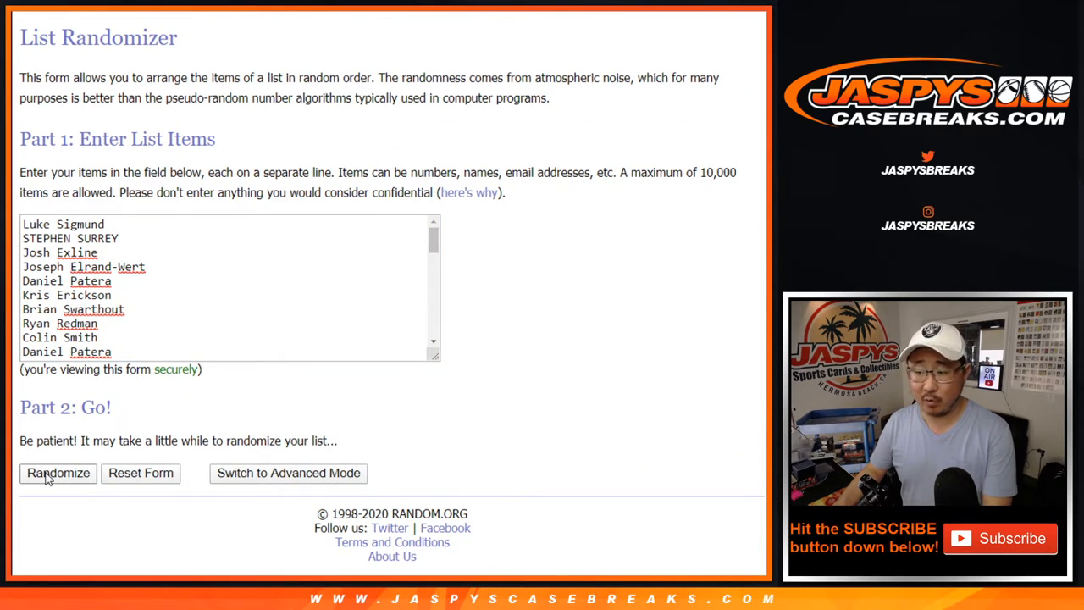
click(58, 473)
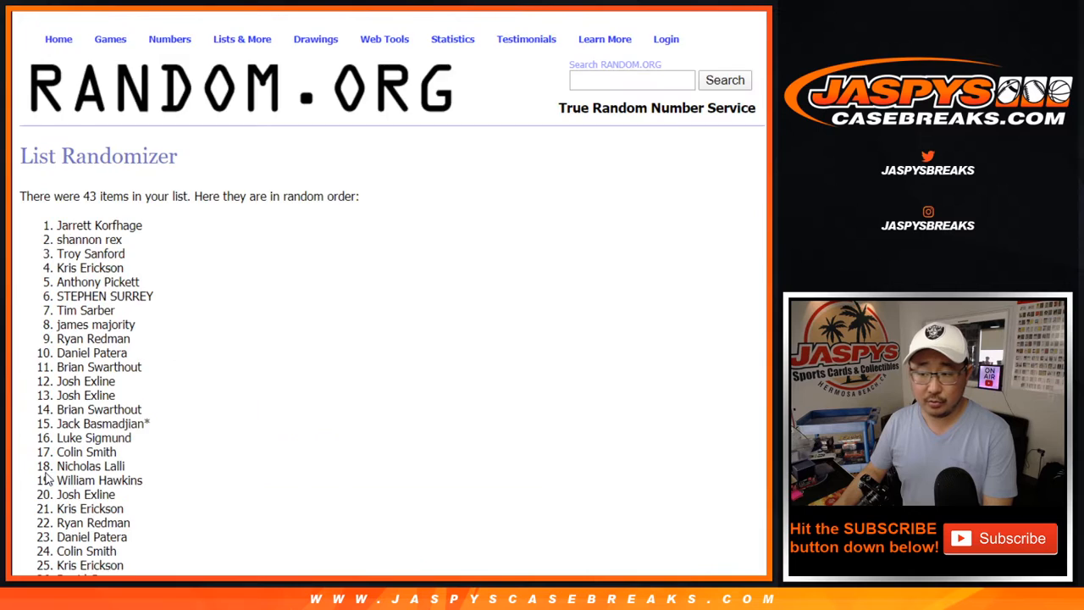
scroll(down, 3)
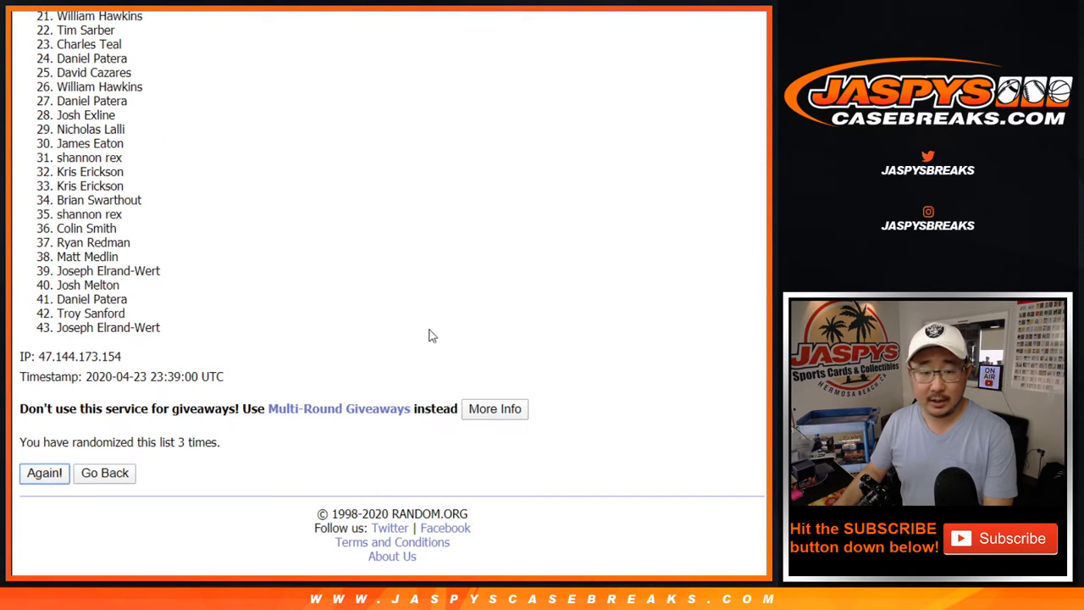
click(44, 473)
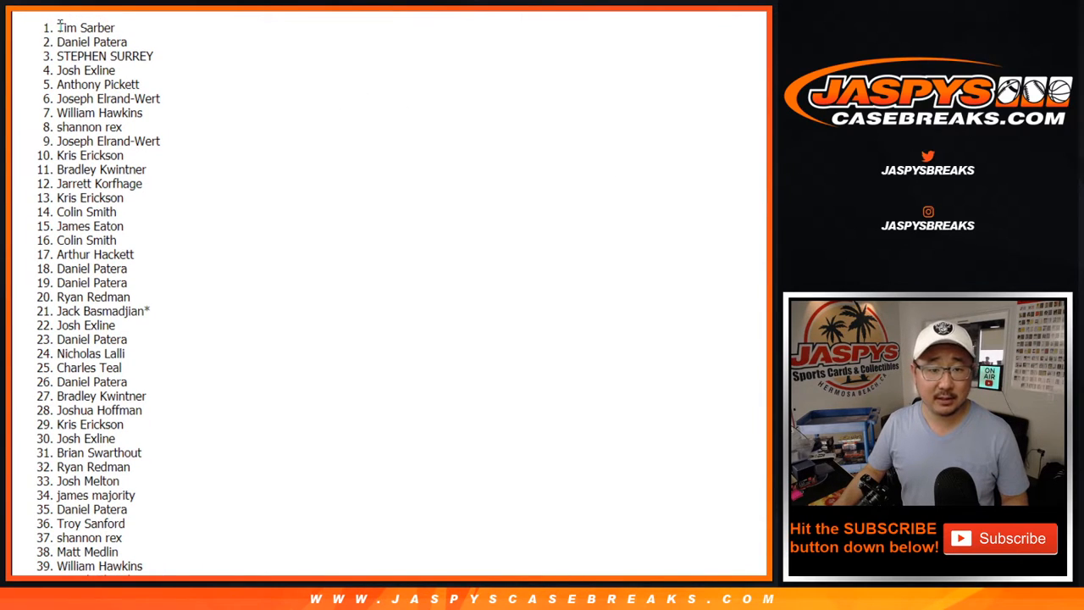
drag(60, 27, 152, 56)
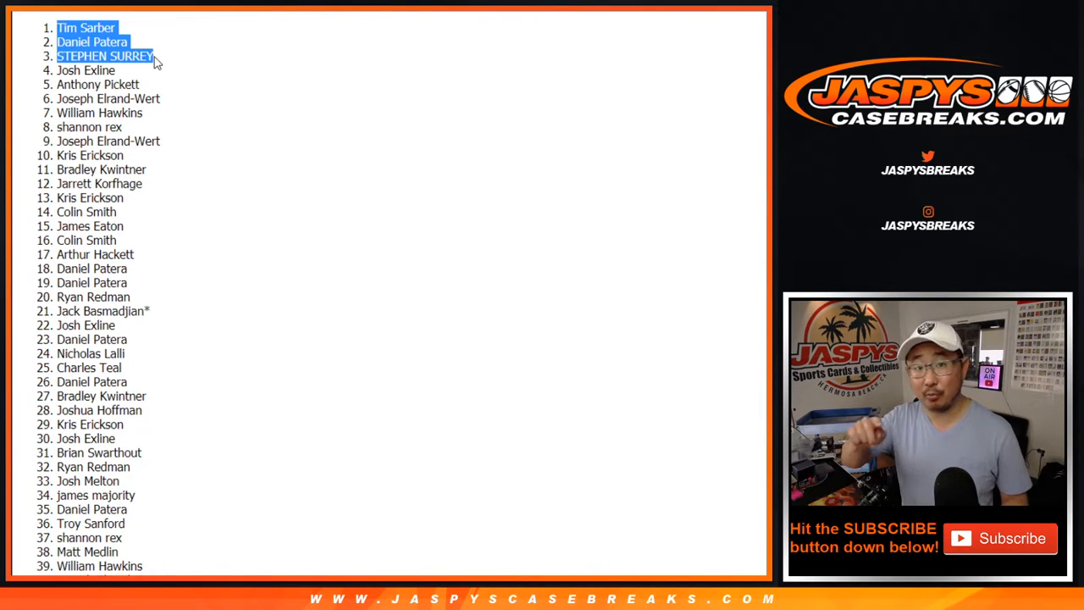